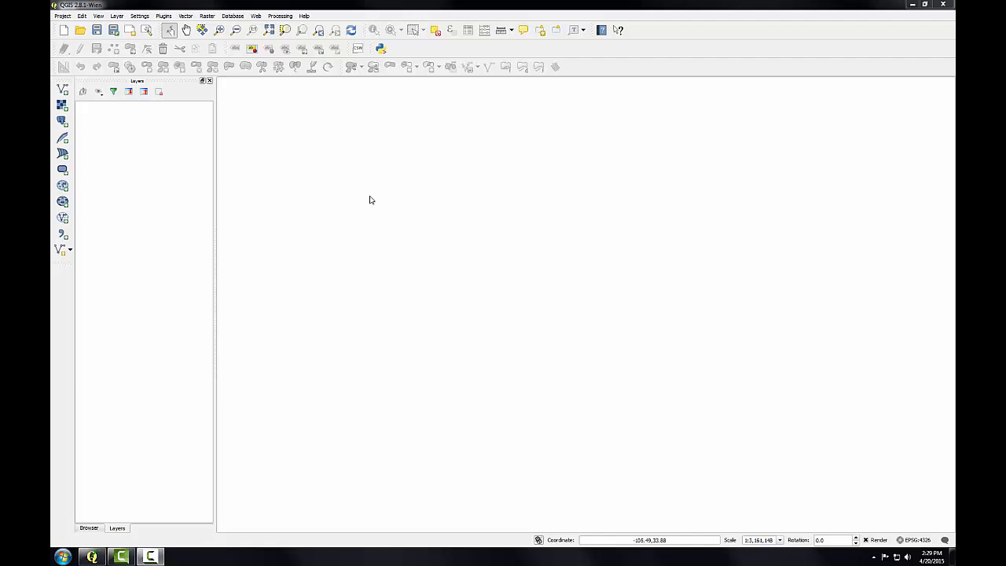
mouse_move(132, 149)
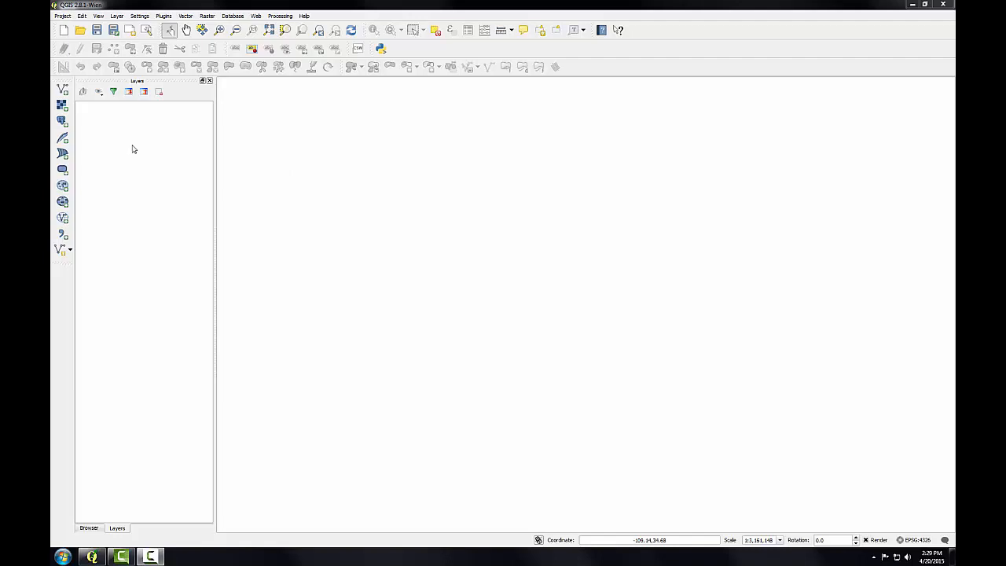
- Add the Texas counties and TxDOT_AIRPRT_SMALL shapefiles as vector layers, reaching the CRS prompt
click(63, 90)
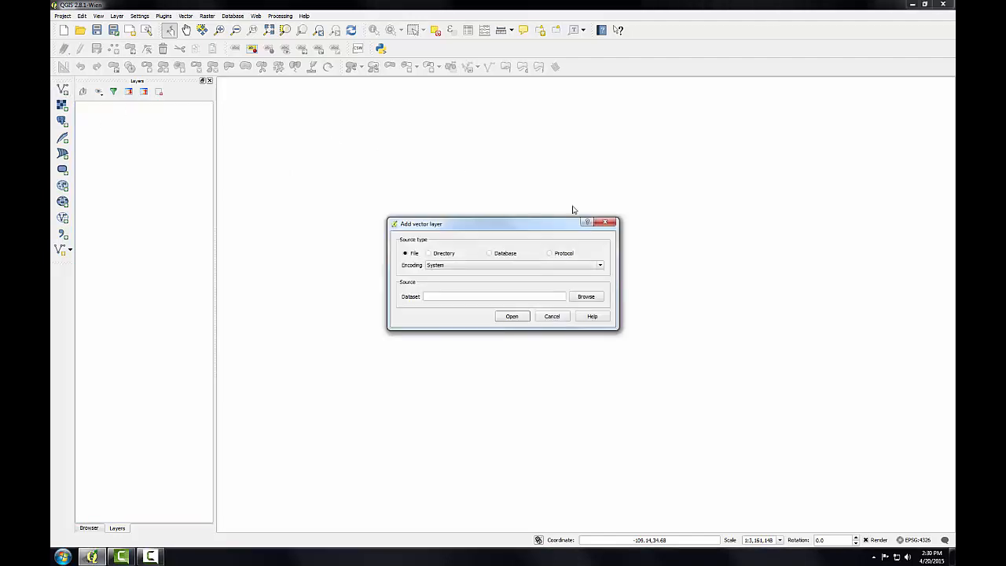
click(584, 296)
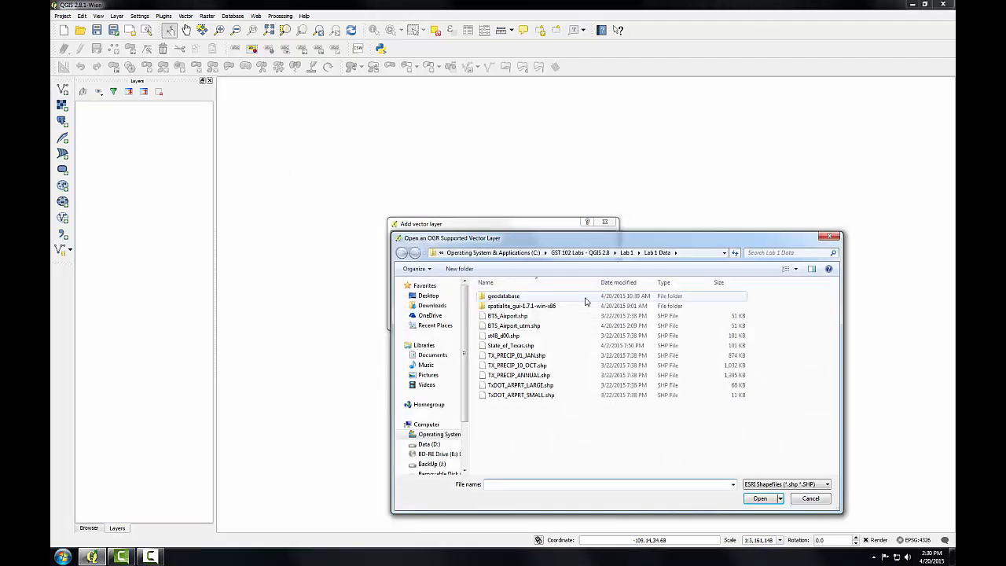
click(522, 305)
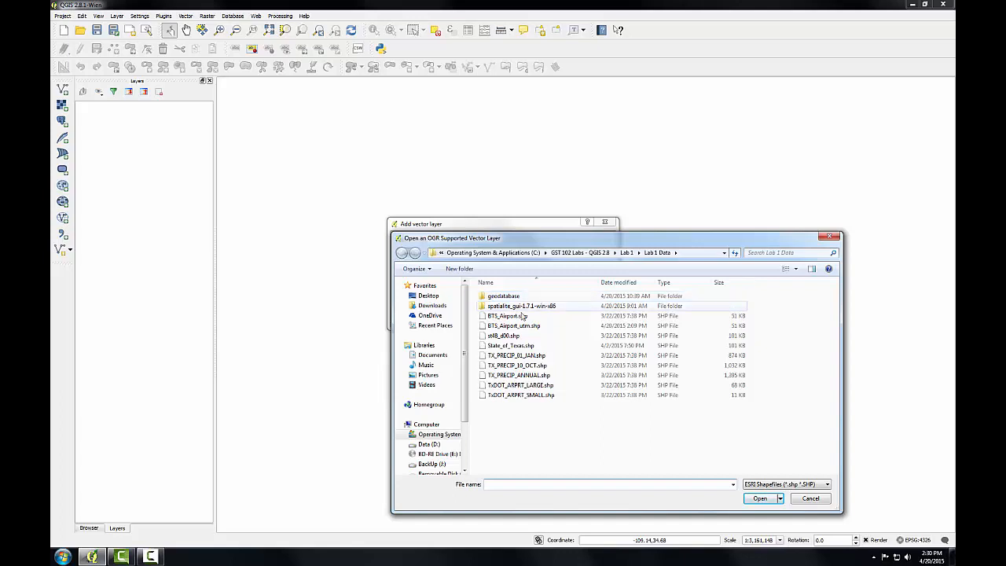
click(503, 336)
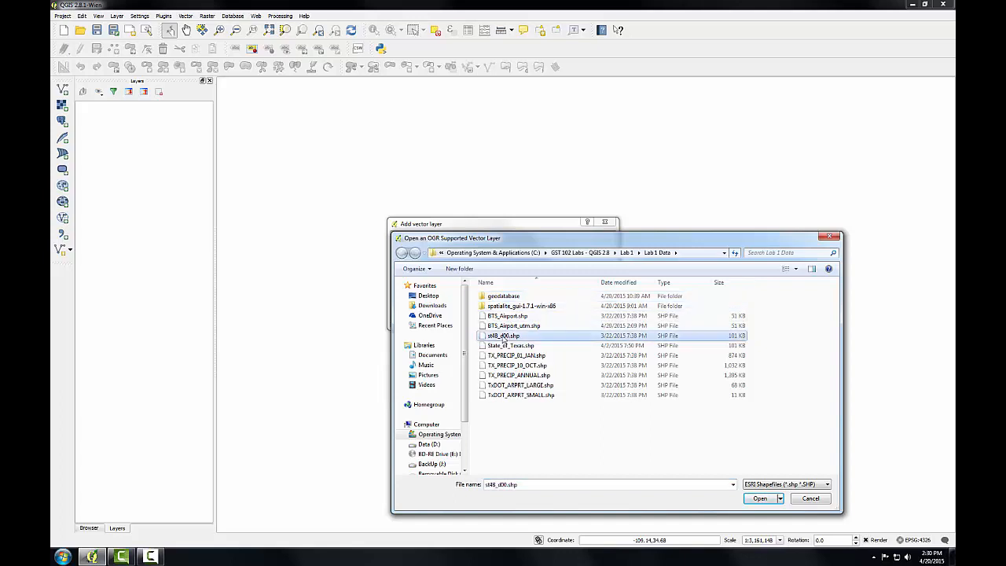
mouse_move(521, 396)
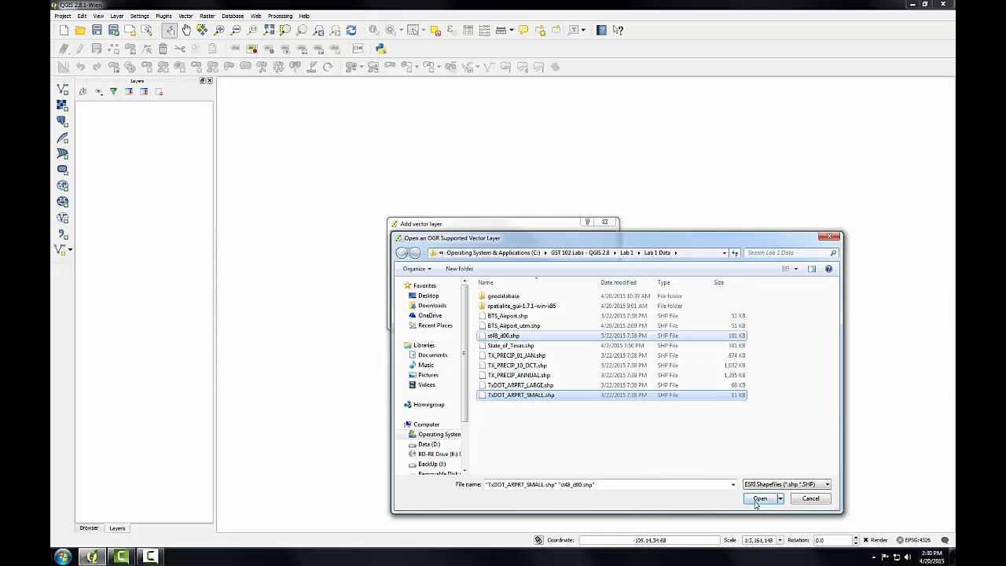
click(759, 498)
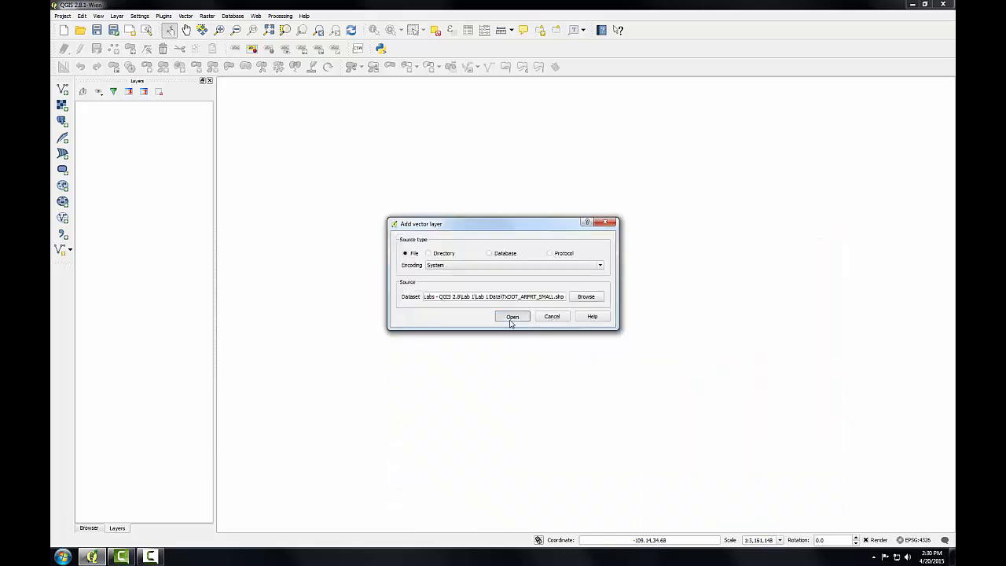
click(513, 316)
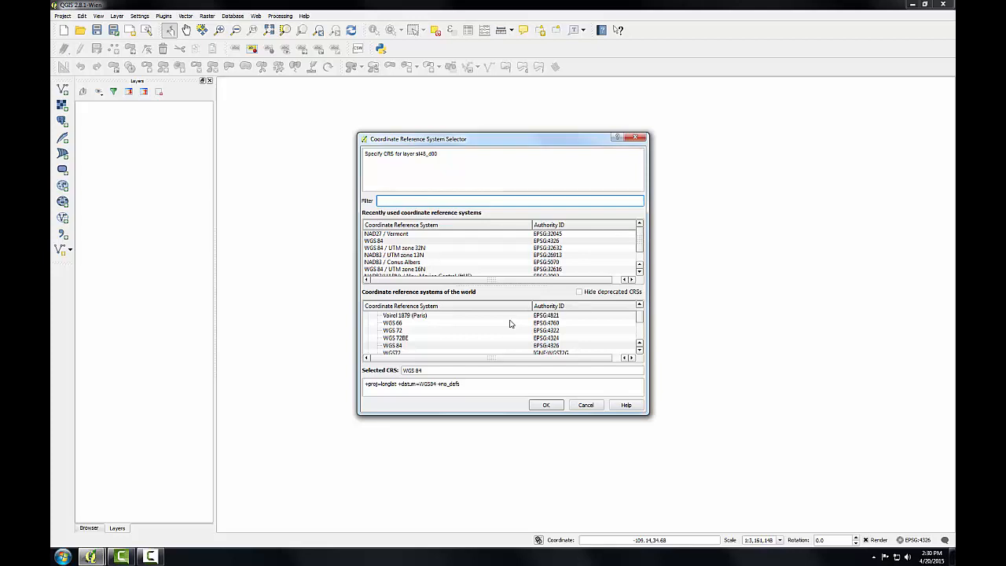
- Accept a recently used CRS so Texas counties show in blue with yellow airport points
click(385, 241)
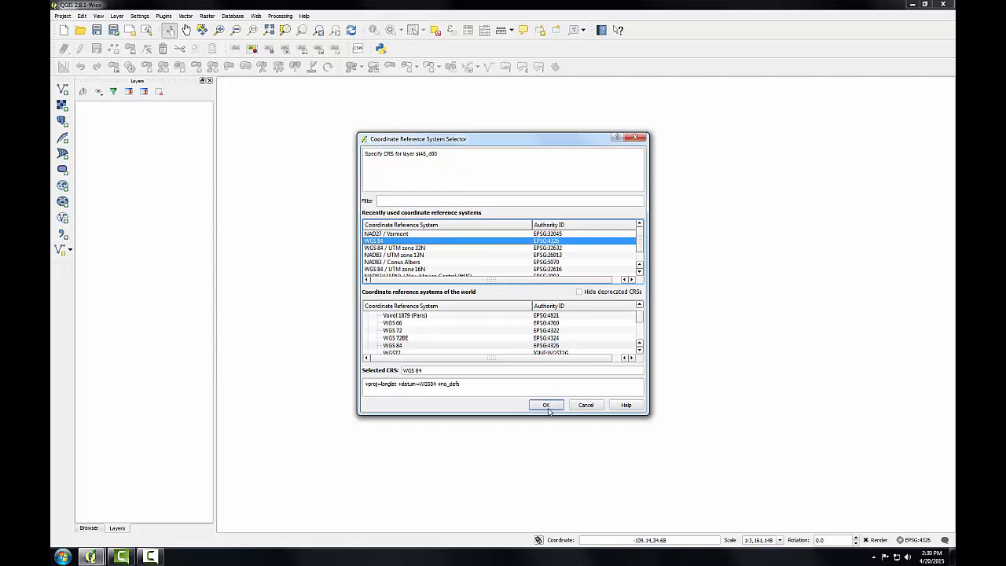
click(545, 405)
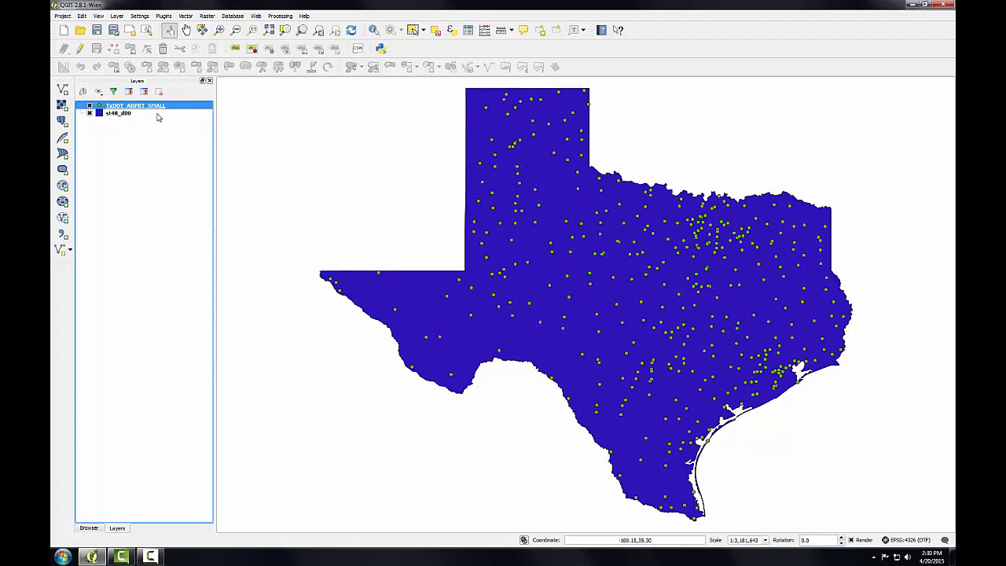
- Show the TxDOT_AIRPRT_SMALL attribute table with its 386 airport records and scan its fields
right_click(135, 105)
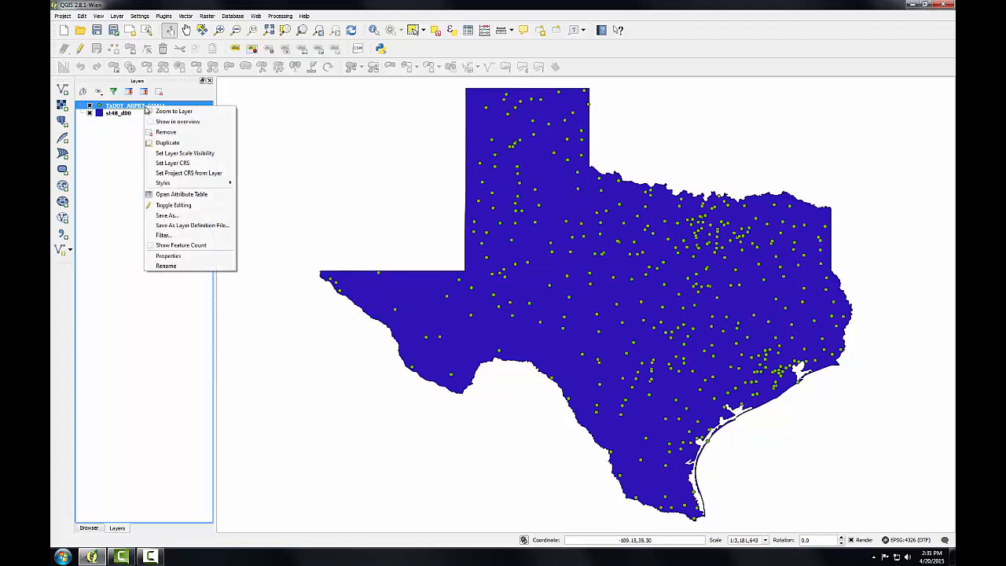
click(182, 195)
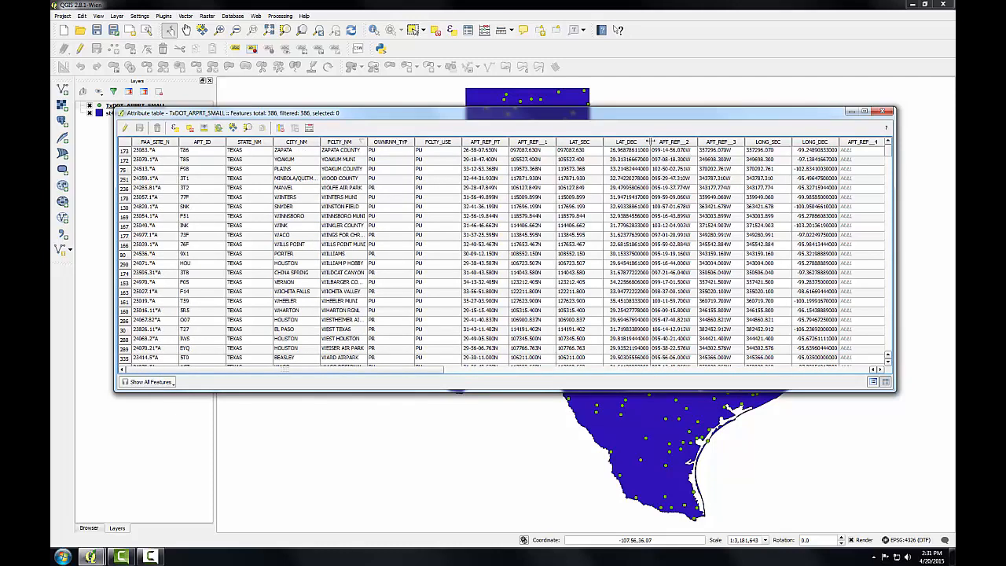
scroll(right, 3)
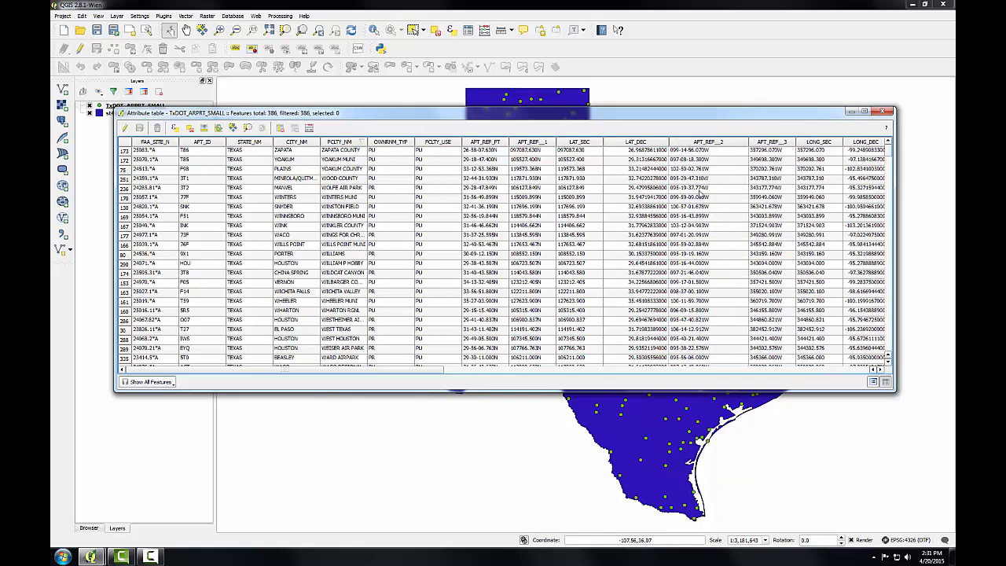
mouse_move(641, 170)
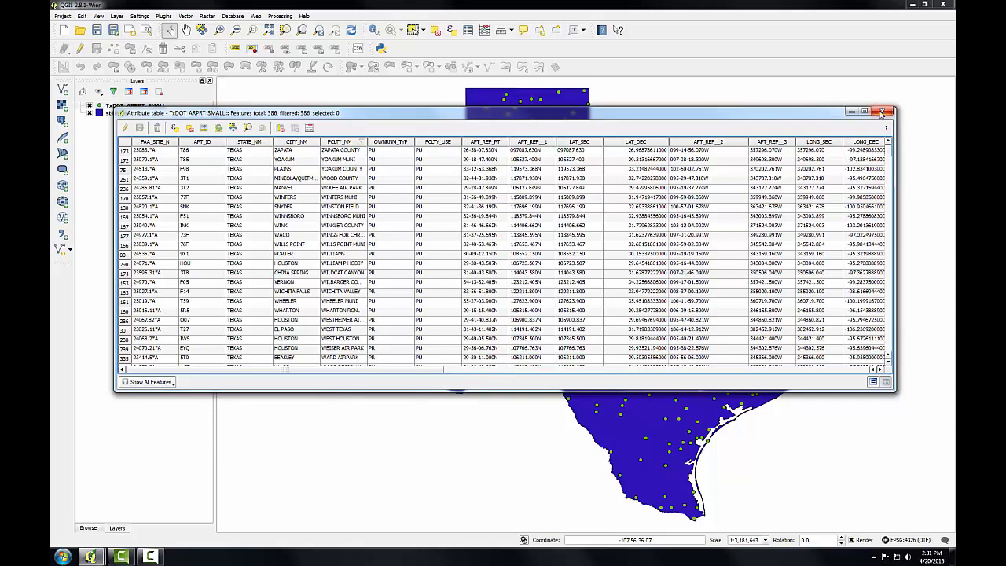
- Close the table and view the airport layer's field types, lengths and precision in Layer Properties
click(882, 110)
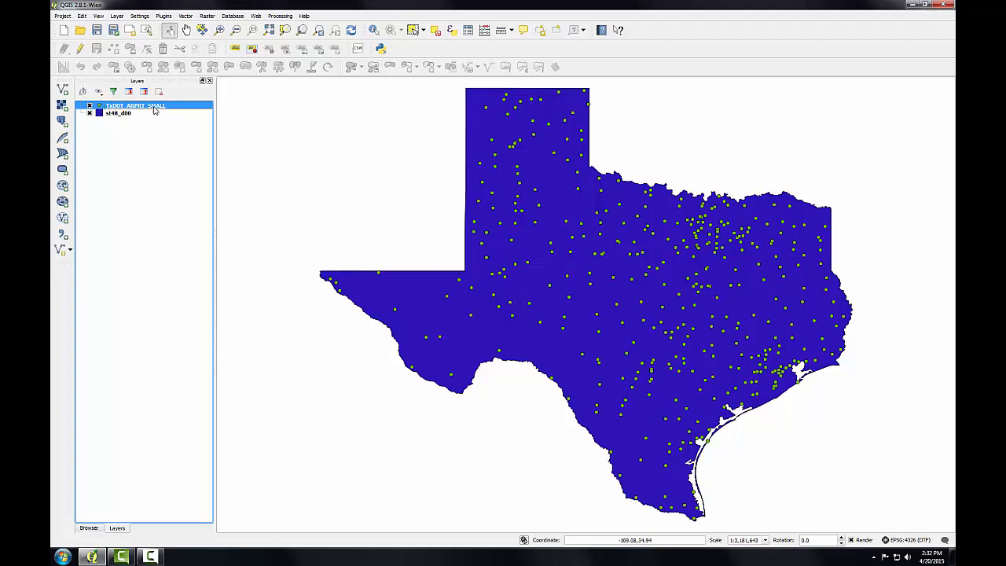
double_click(135, 105)
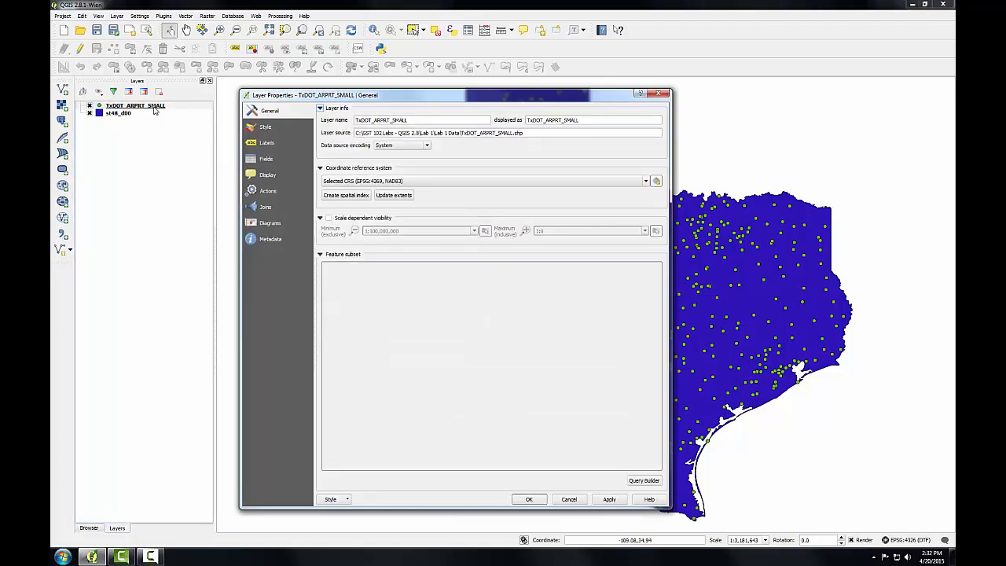
click(267, 157)
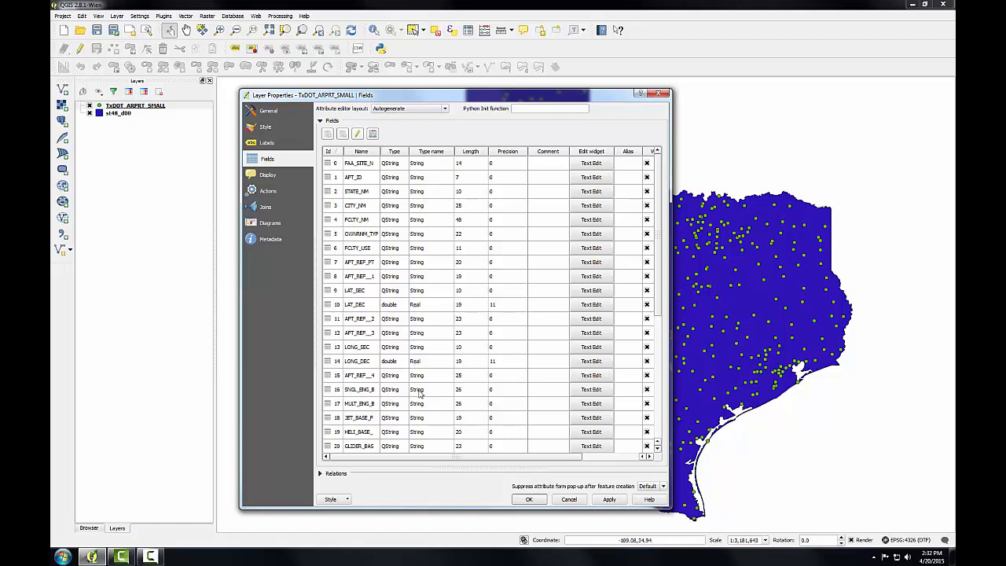
mouse_move(462, 291)
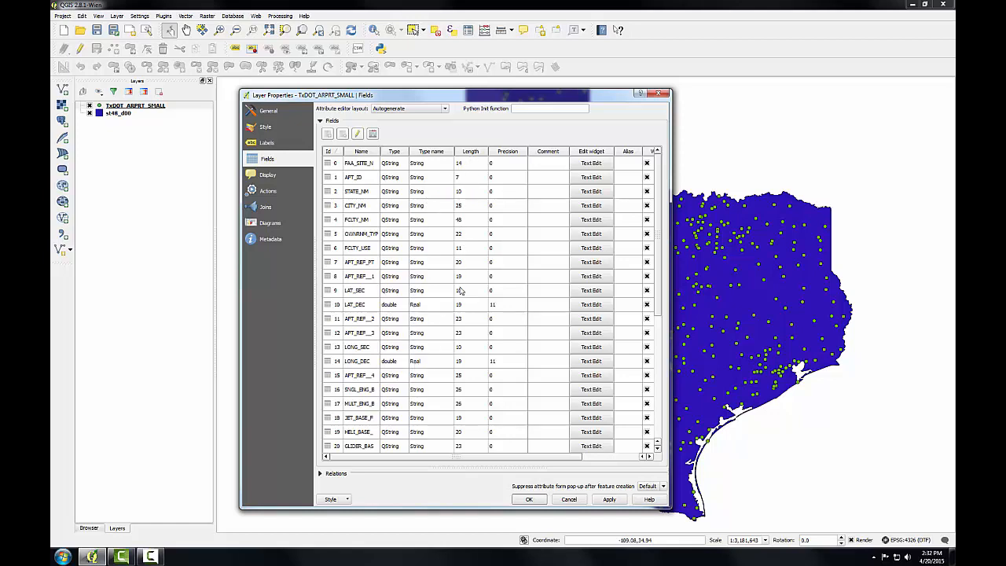